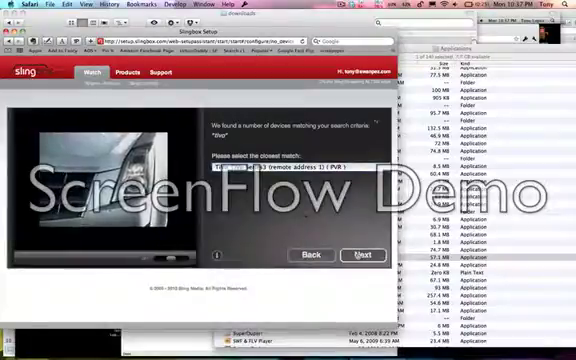
- Go back from the matching-devices list to the manufacturer and model search
left_click(360, 254)
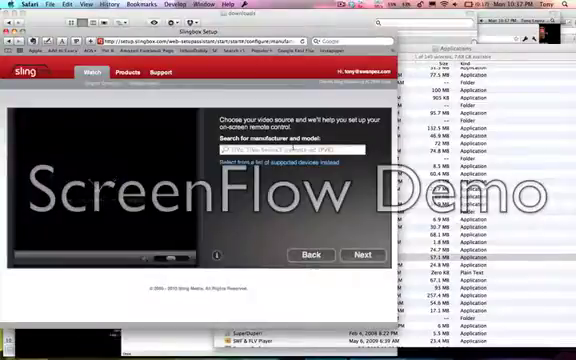
- Enter TiVo Series3 as the video source, test its remote, then re-enter 'TiVo Series3 (PVR)'
type("TiVo TiVo Series3 (remote ad (PVR)")
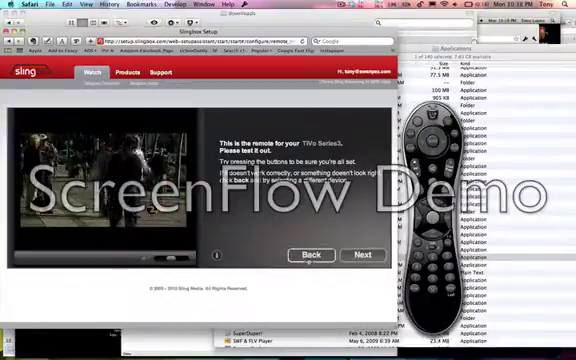
left_click(358, 256)
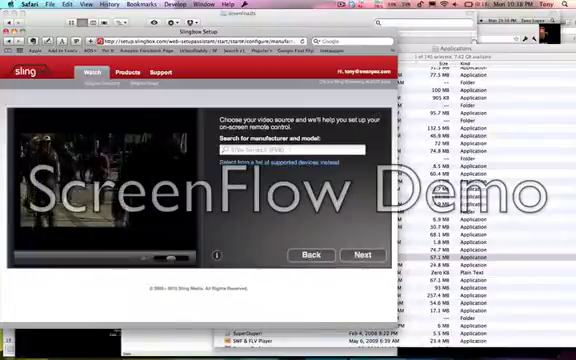
type("TiVo Series3 (PVR)")
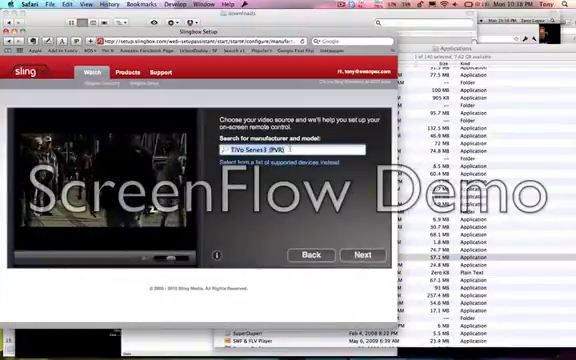